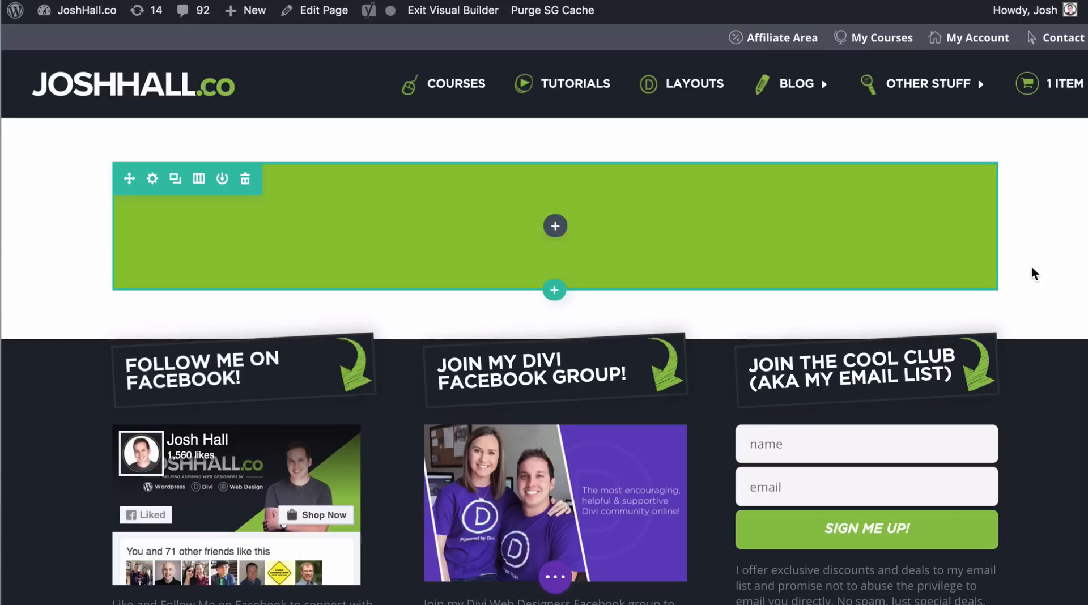
pyautogui.moveTo(549, 160)
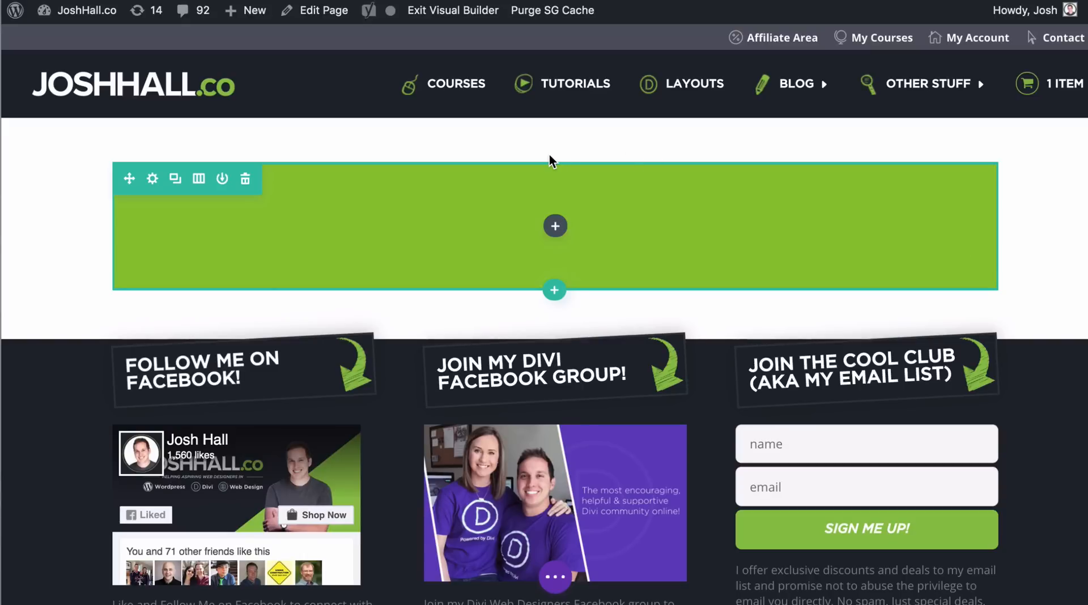
pyautogui.moveTo(281, 172)
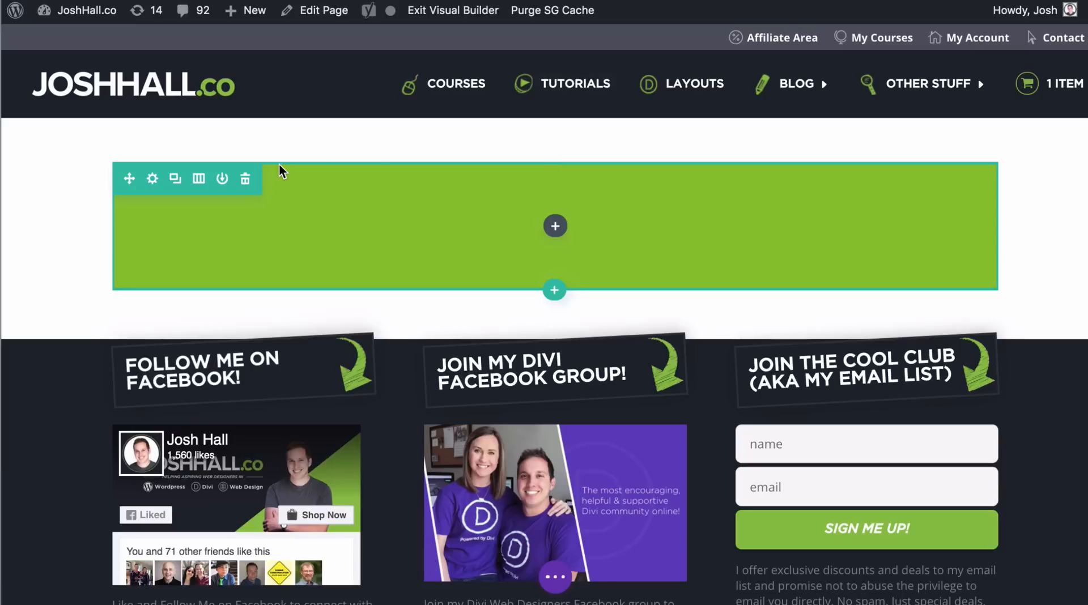
pyautogui.moveTo(564, 211)
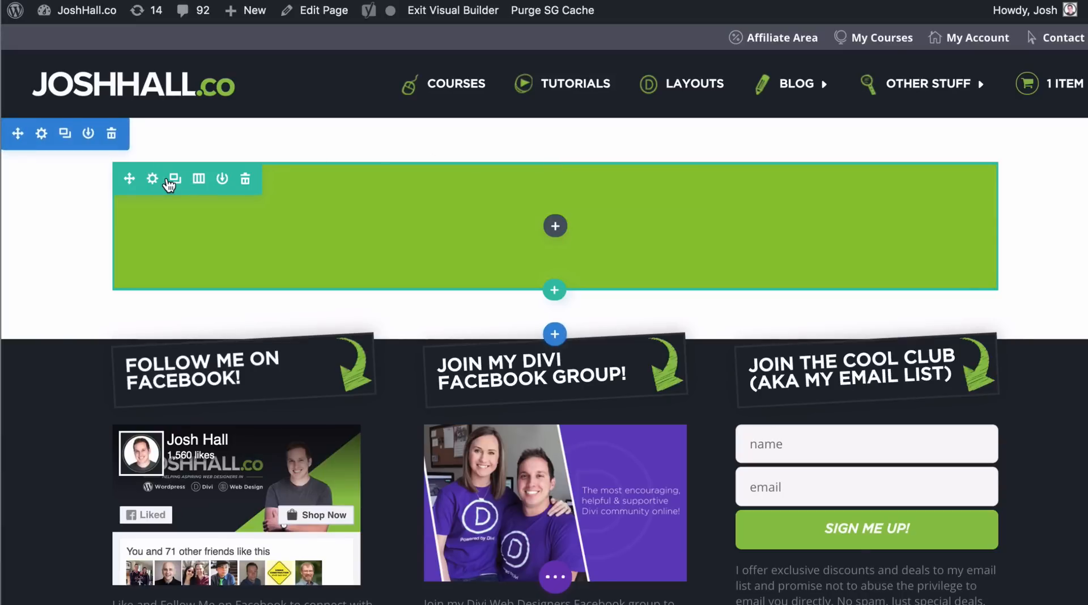
pyautogui.moveTo(185, 191)
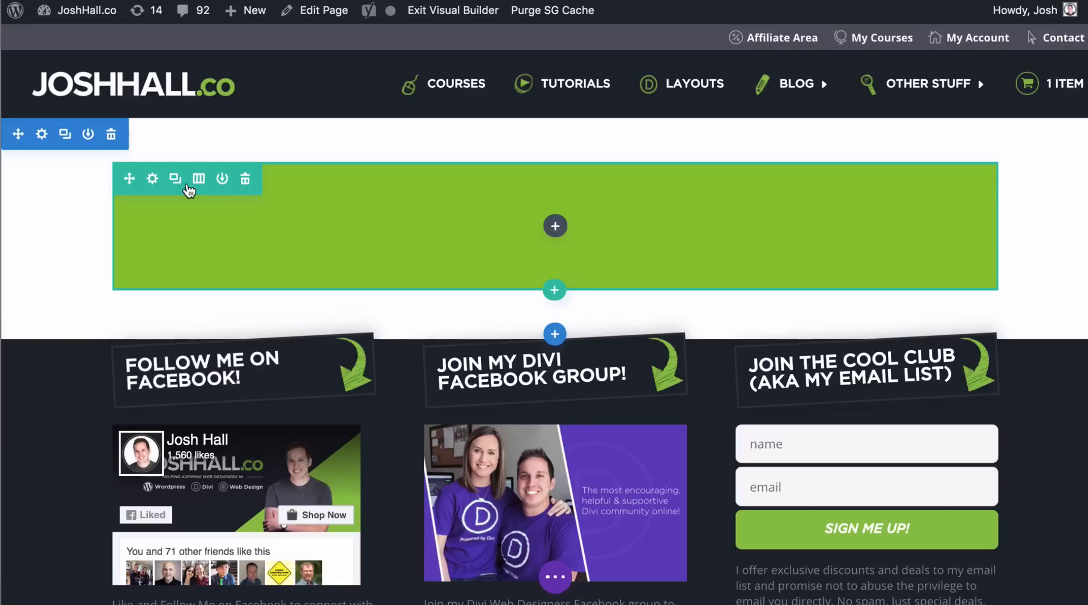
# Step: Open the green row's settings and expand Design > Sizing, leaving fullwidth off
pyautogui.click(153, 179)
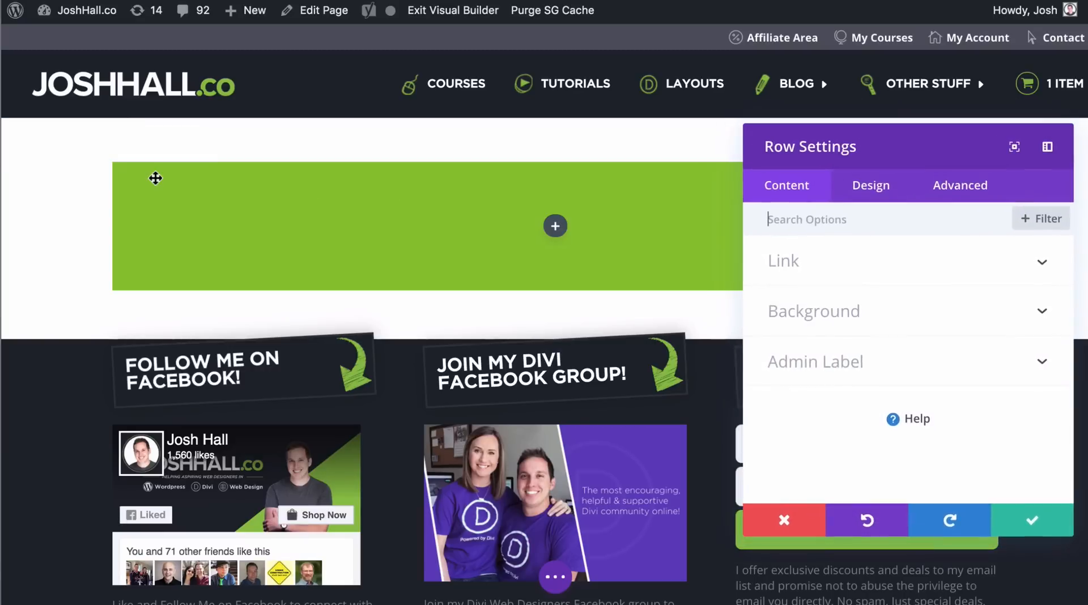
pyautogui.click(871, 185)
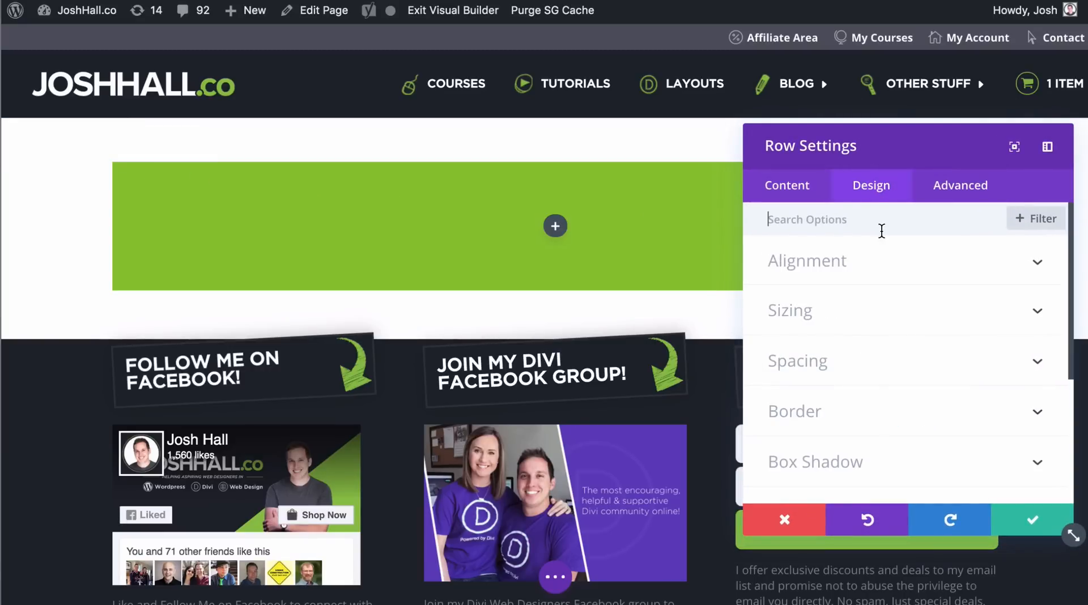
pyautogui.moveTo(923, 315)
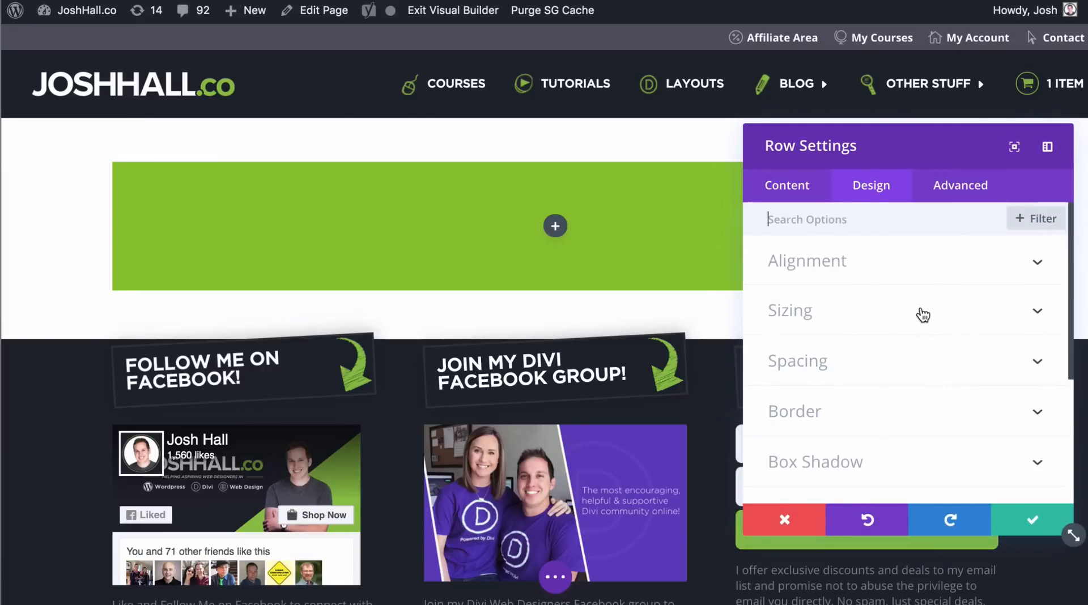
pyautogui.click(790, 310)
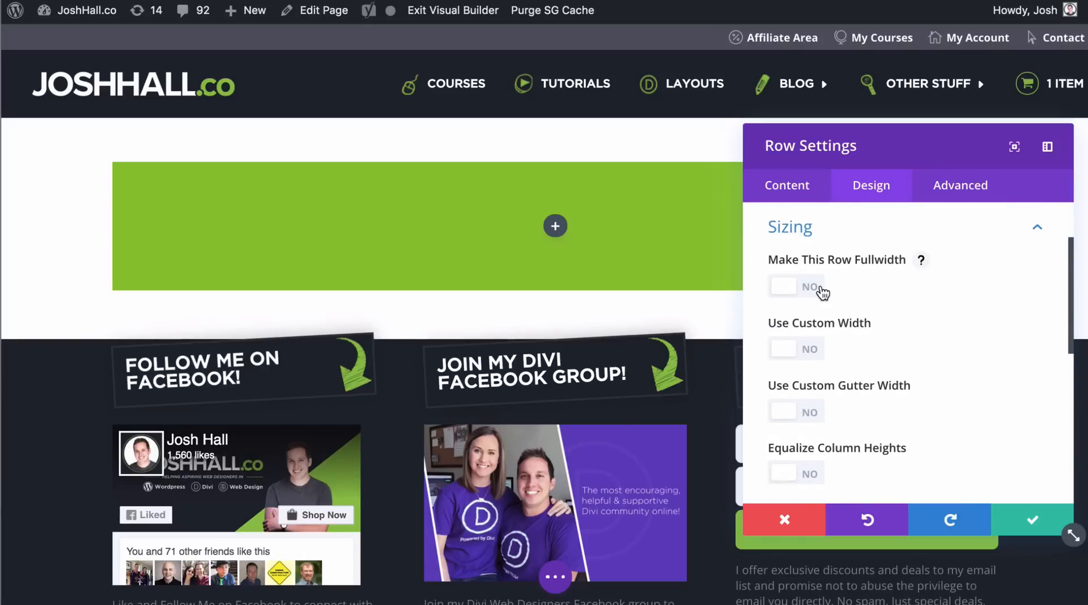
pyautogui.moveTo(869, 271)
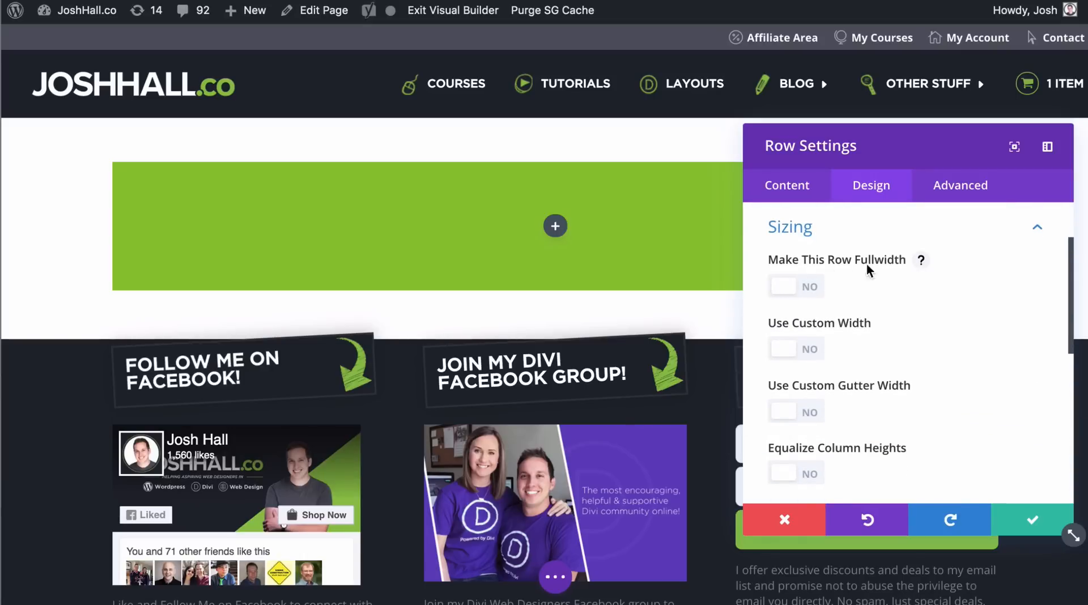
# Step: Make the green row fullwidth, enable custom gutter width, and adjust the Gutter Width slider
pyautogui.click(796, 286)
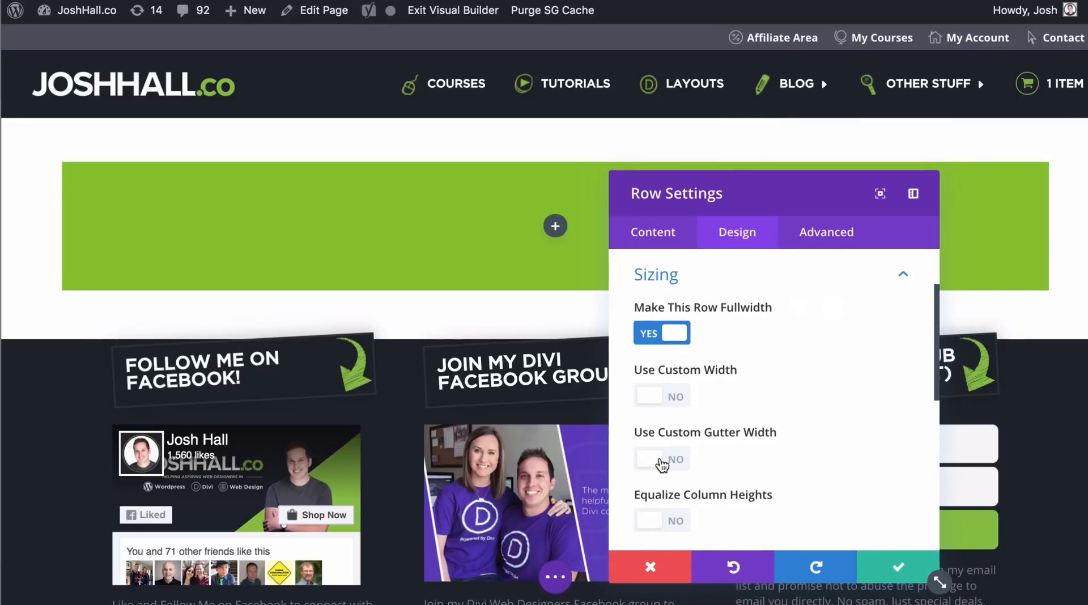
pyautogui.click(649, 460)
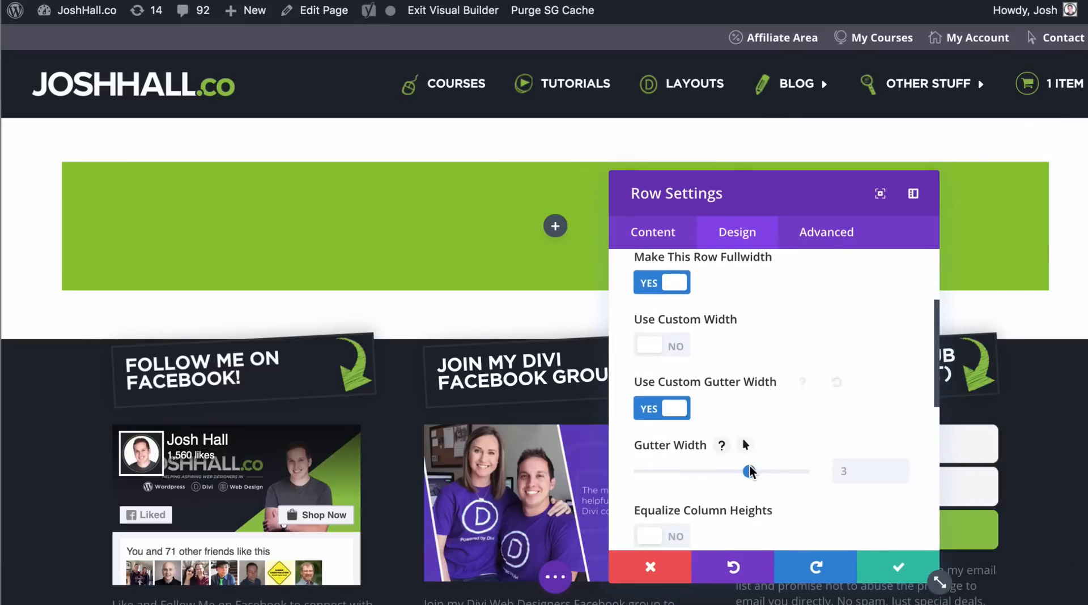
pyautogui.moveTo(749, 472); pyautogui.dragTo(639, 472)
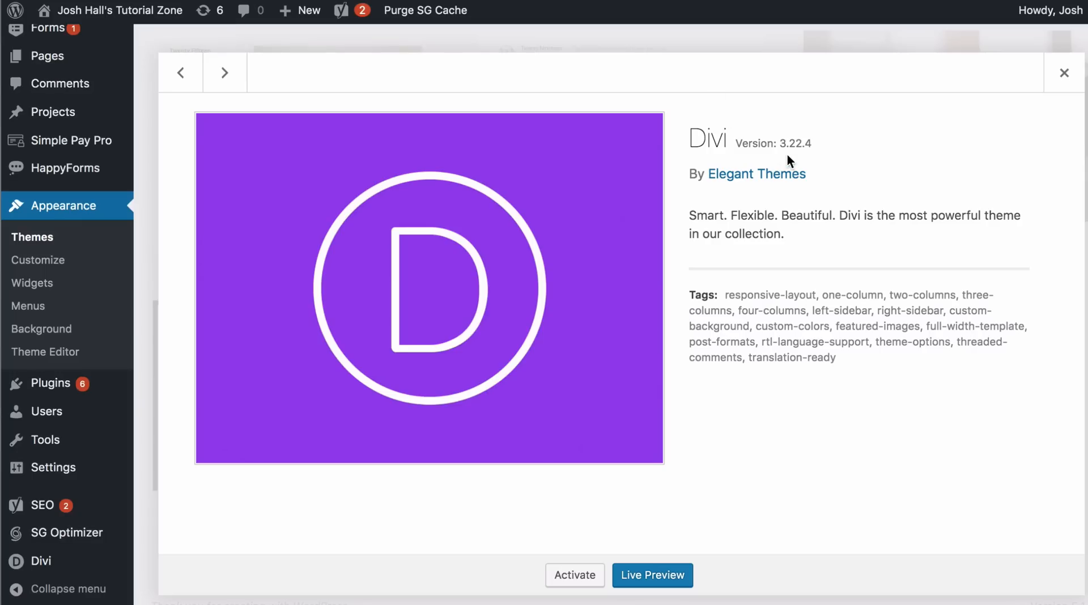
pyautogui.moveTo(813, 155)
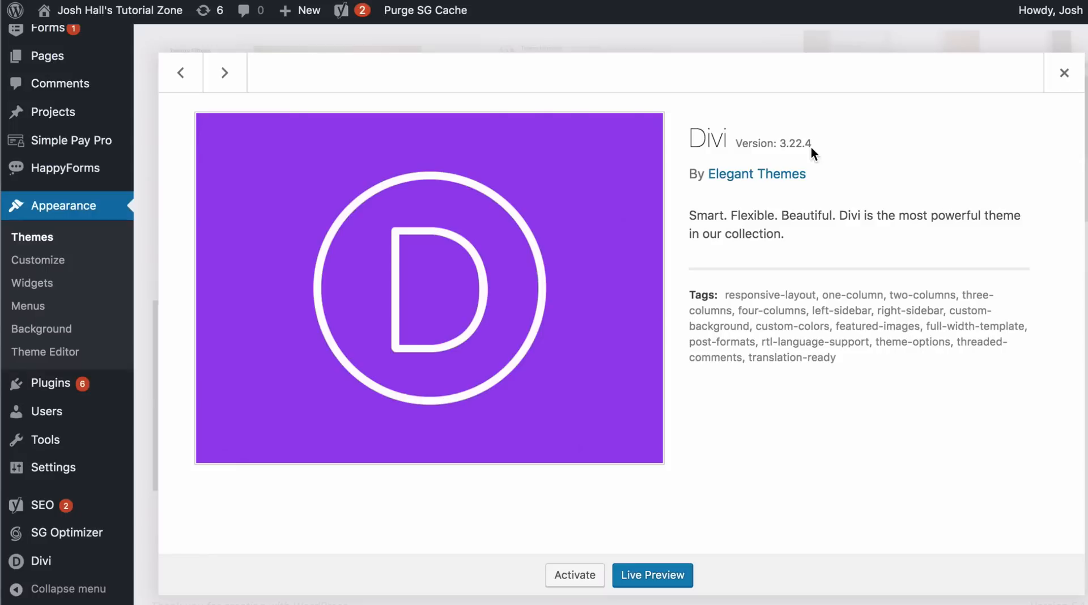
pyautogui.moveTo(789, 143)
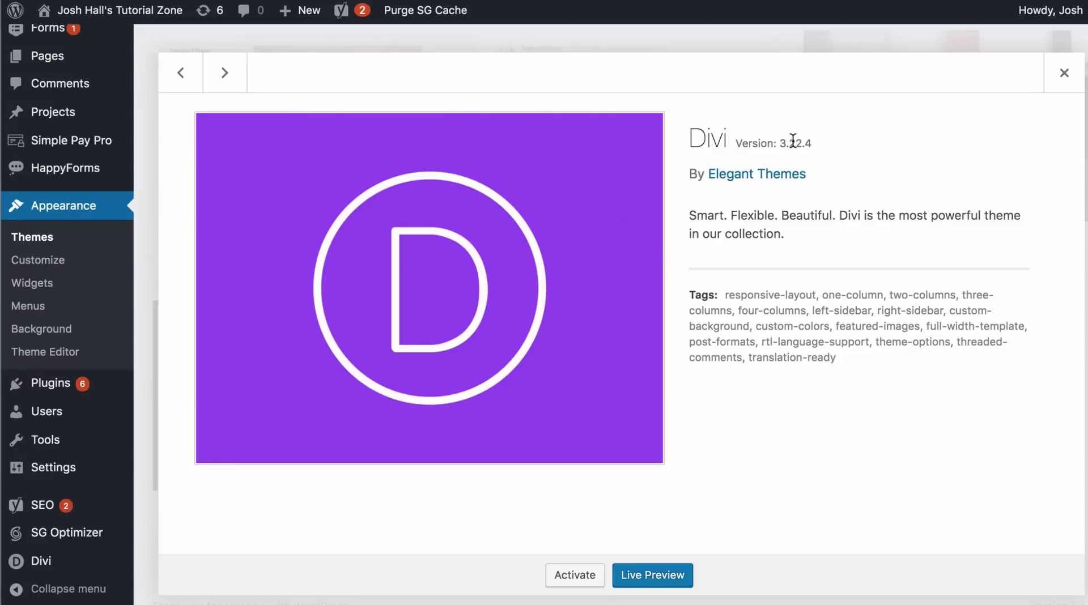
pyautogui.moveTo(788, 143)
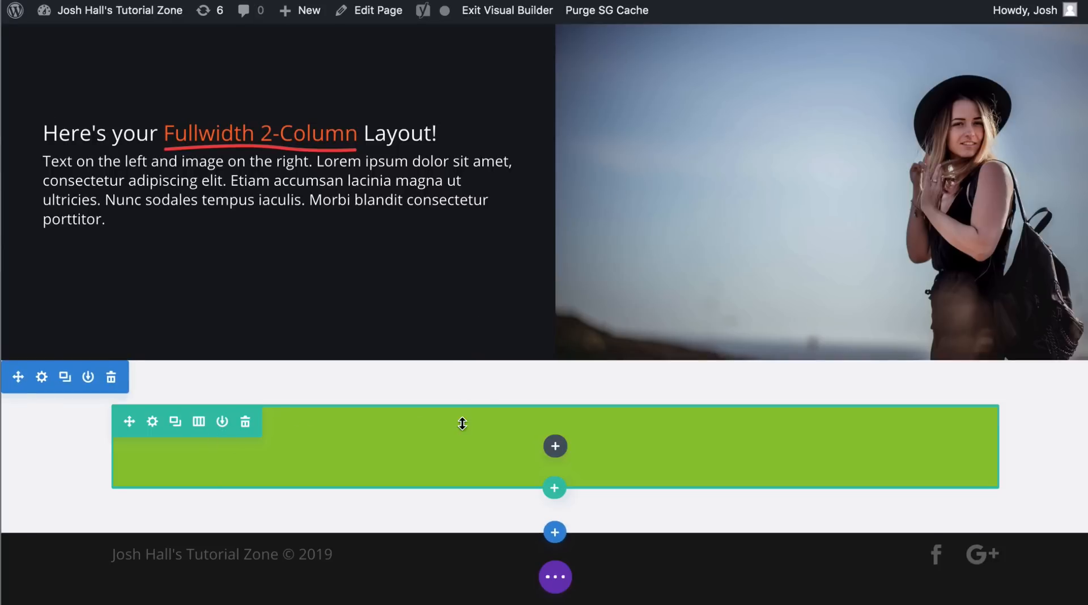
pyautogui.moveTo(151, 424)
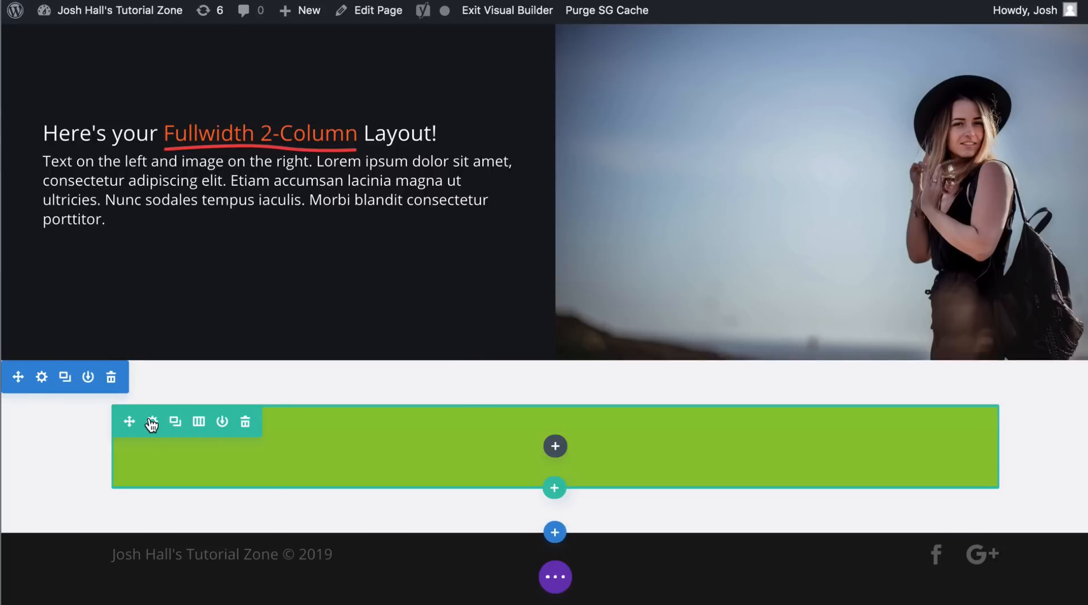
# Step: Open the green row's Row Settings on its Design tab
pyautogui.click(151, 422)
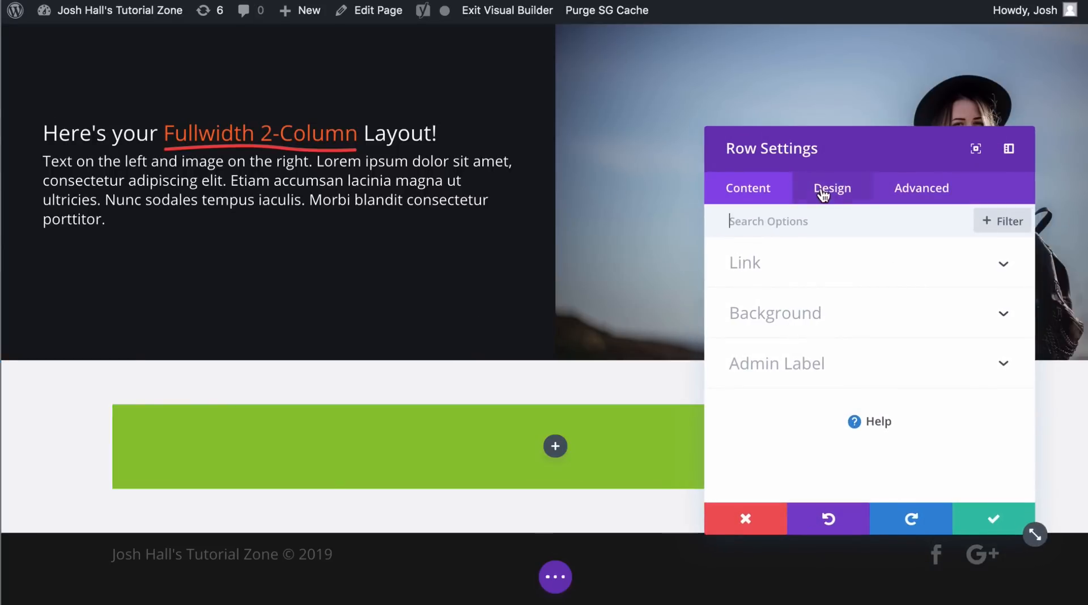
pyautogui.click(831, 189)
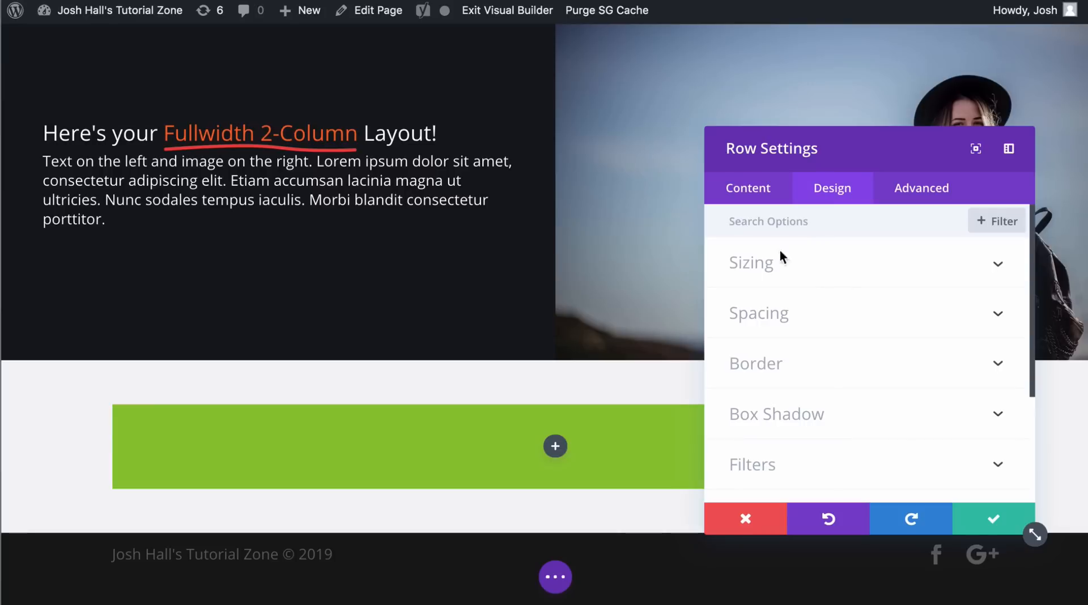
pyautogui.moveTo(987, 274)
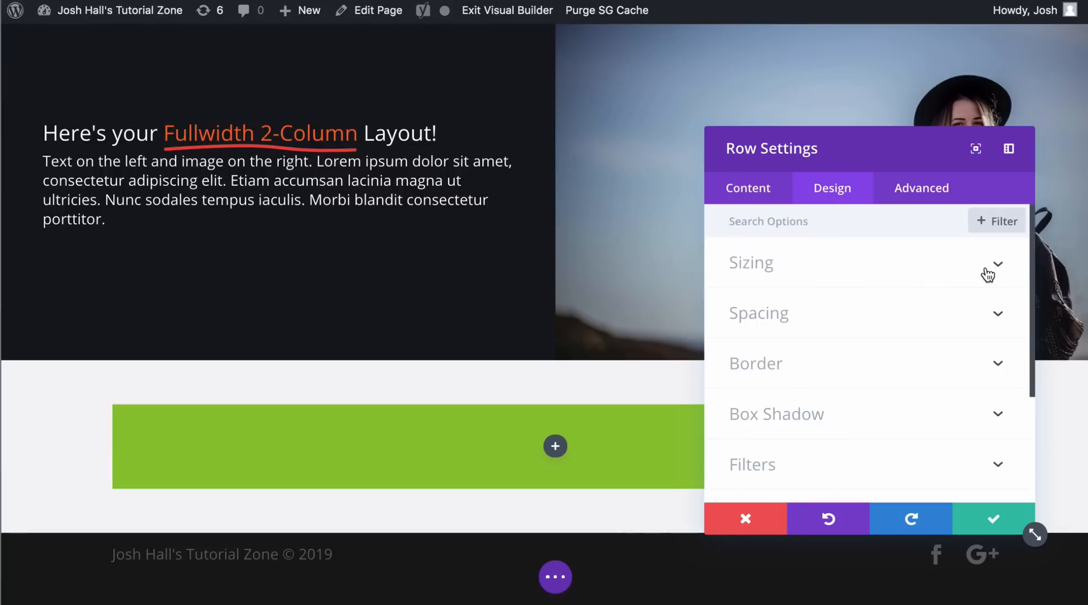
# Step: Expand Sizing and drag the row's Width slider from 80% to 100%
pyautogui.click(751, 262)
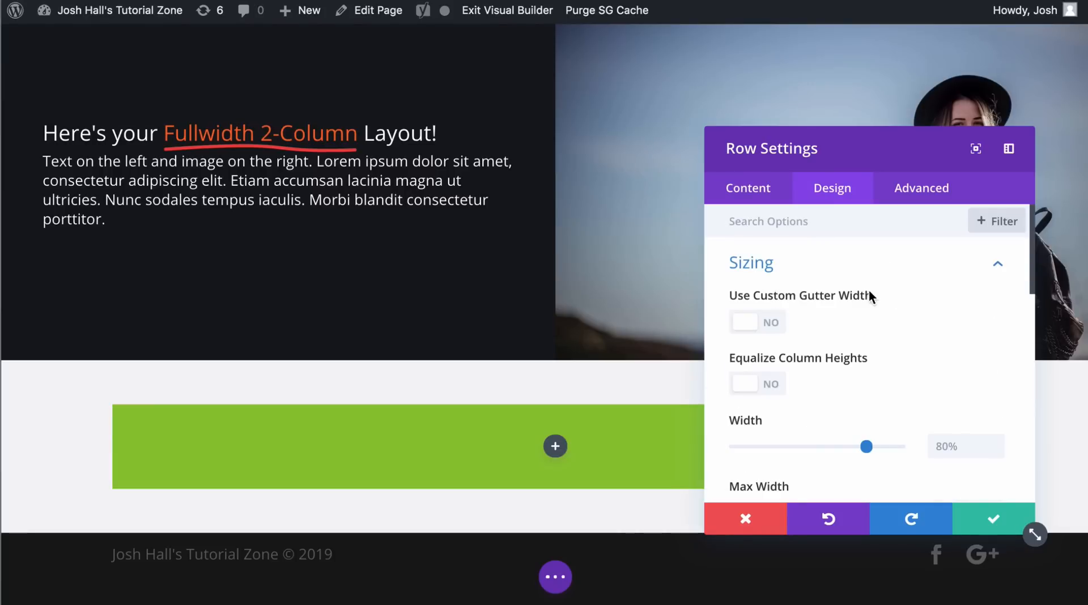
pyautogui.moveTo(802, 279)
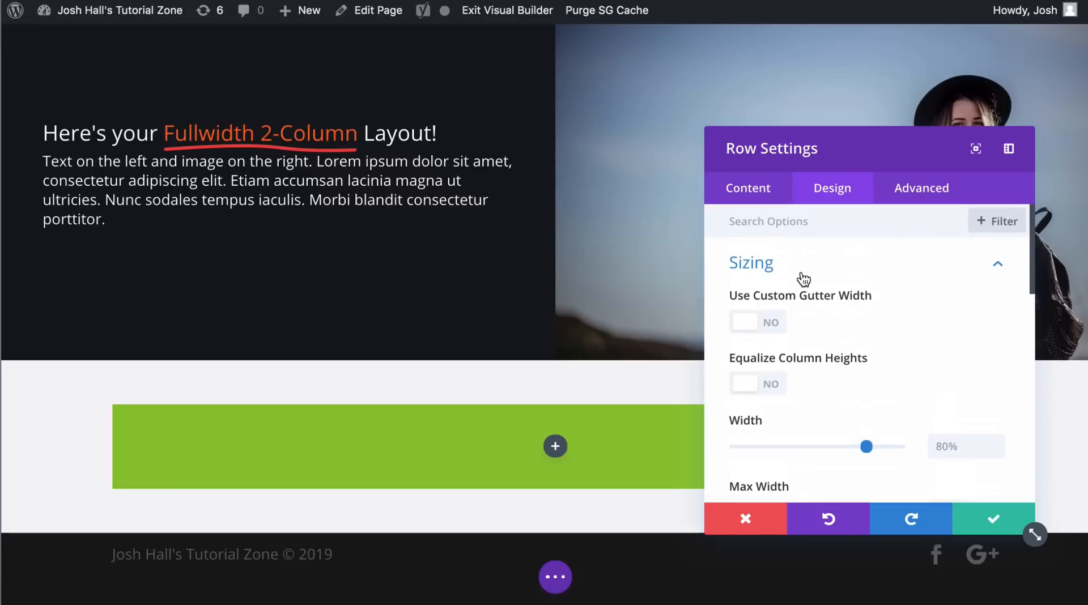
pyautogui.moveTo(792, 295)
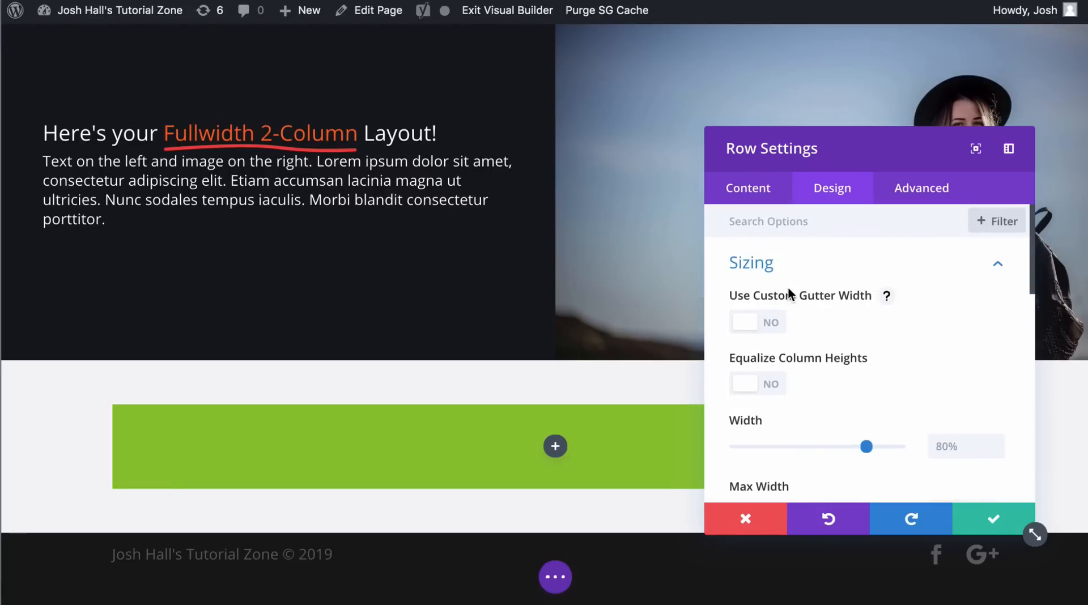
pyautogui.scroll(-3)
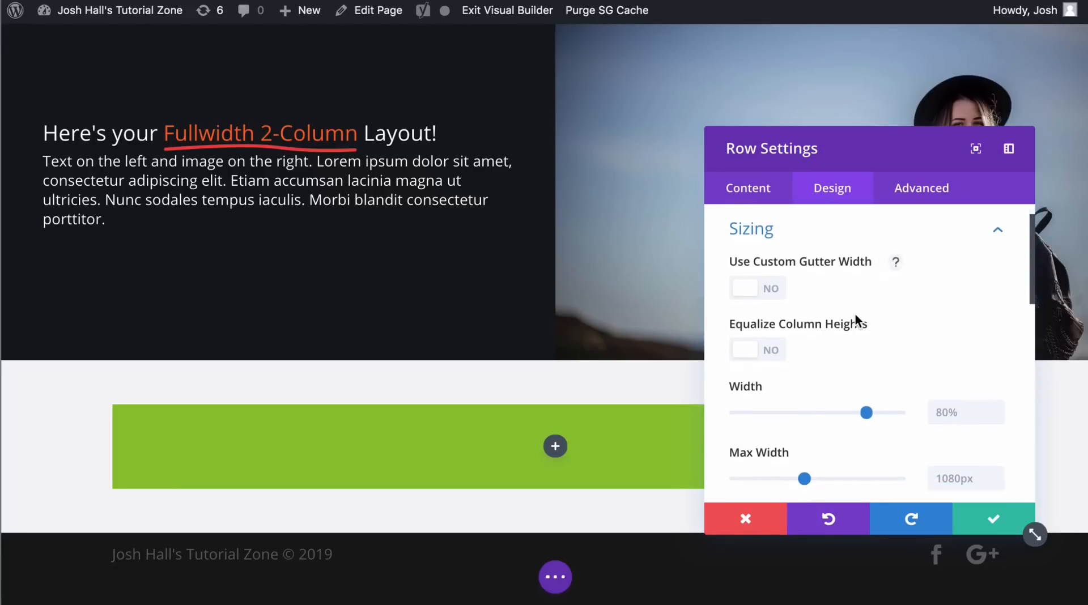
pyautogui.scroll(-3)
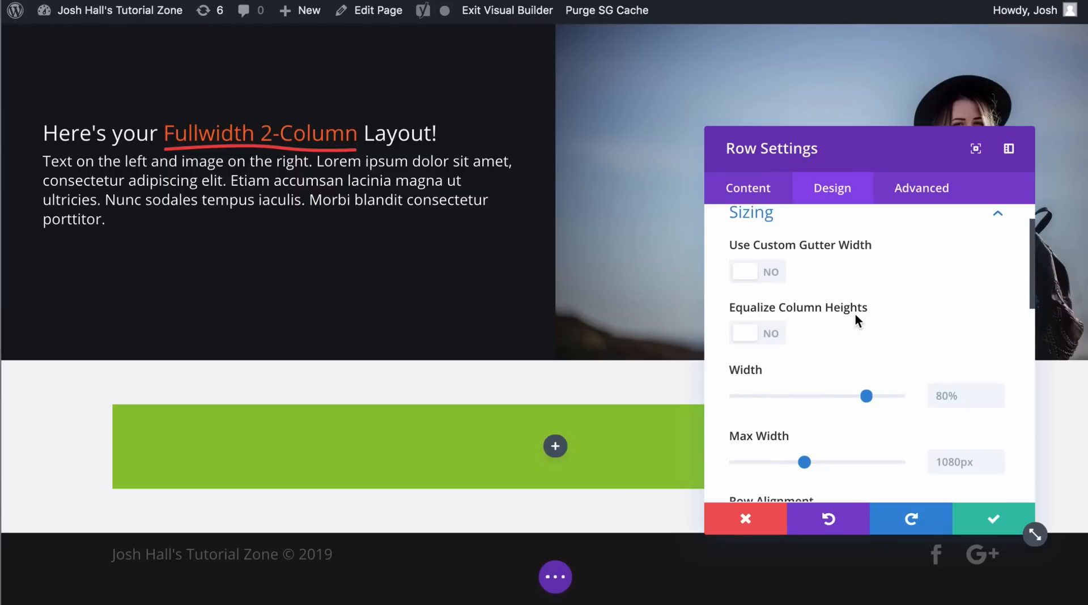
pyautogui.moveTo(852, 325)
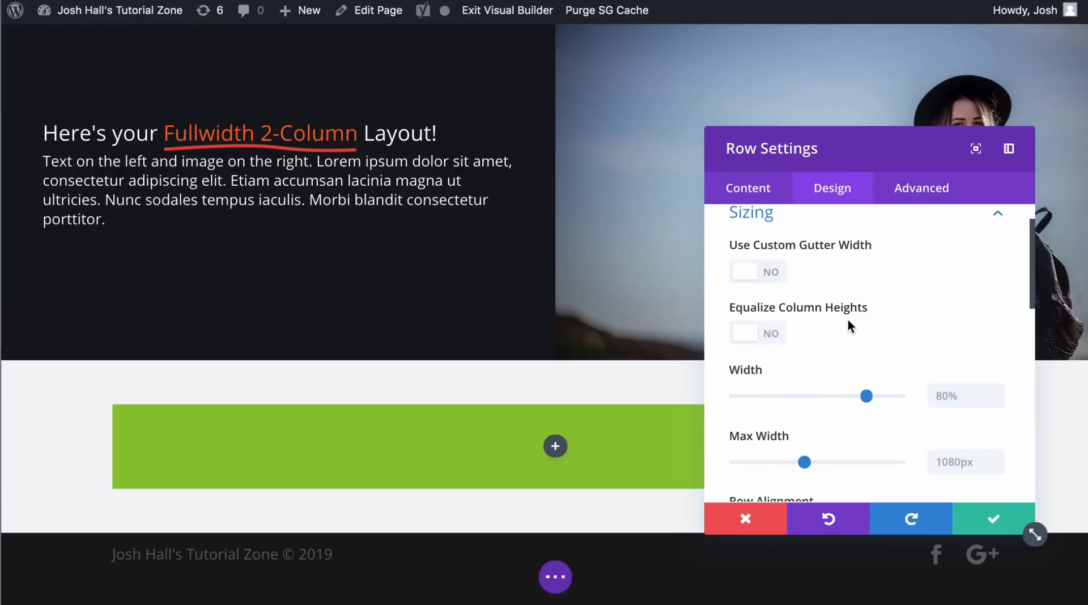
pyautogui.scroll(-3)
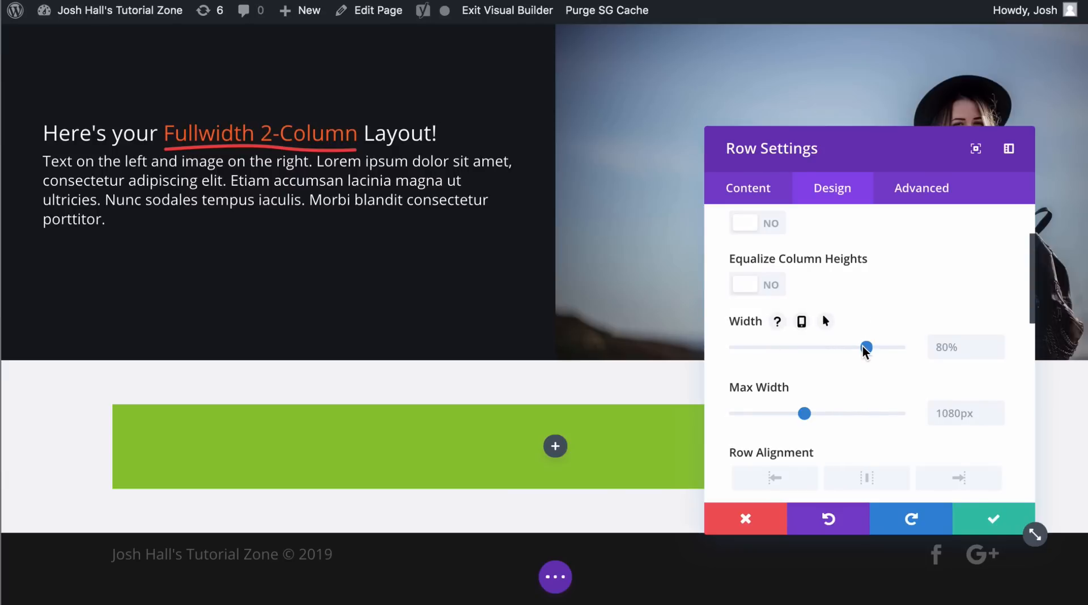
pyautogui.moveTo(866, 347); pyautogui.dragTo(900, 347)
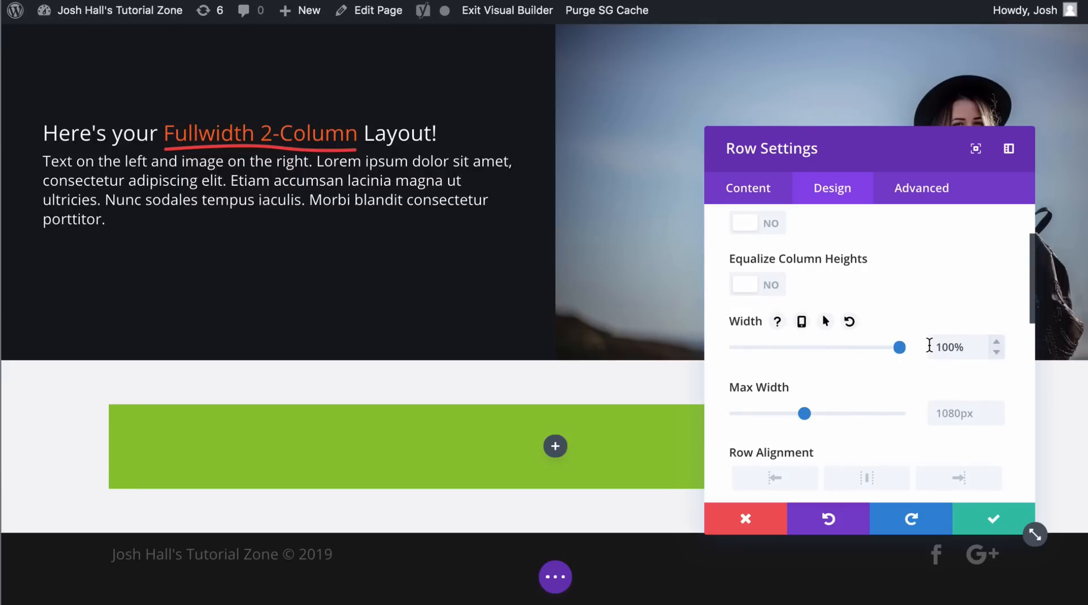
pyautogui.moveTo(734, 362)
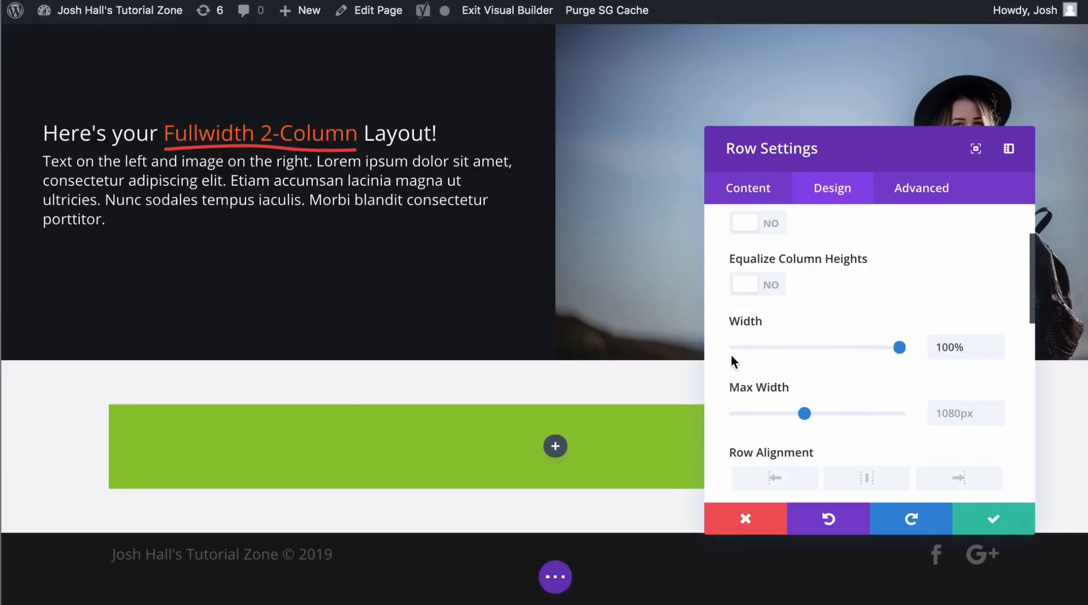
pyautogui.scroll(-3)
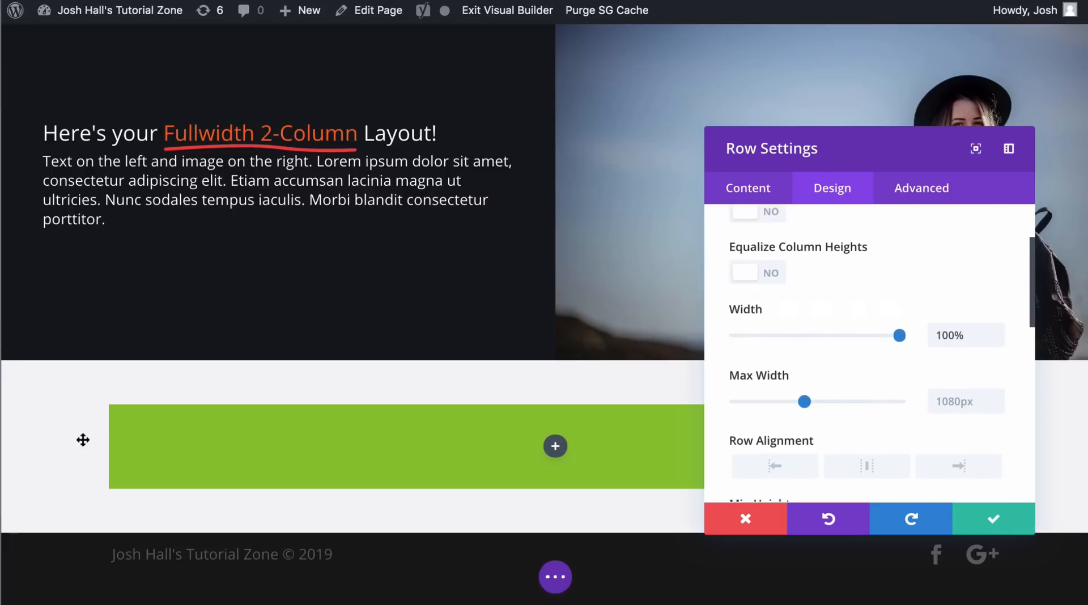
# Step: Move the settings panel aside and try Max Width values from about 1231px to 1572px
pyautogui.moveTo(868, 148); pyautogui.dragTo(599, 93)
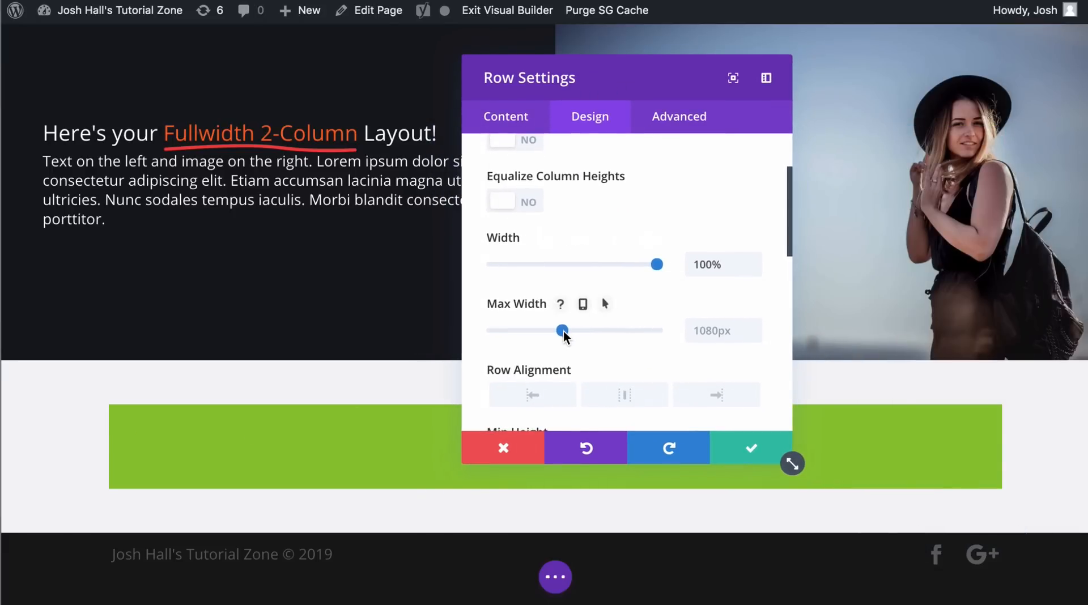
pyautogui.moveTo(562, 331); pyautogui.dragTo(629, 330)
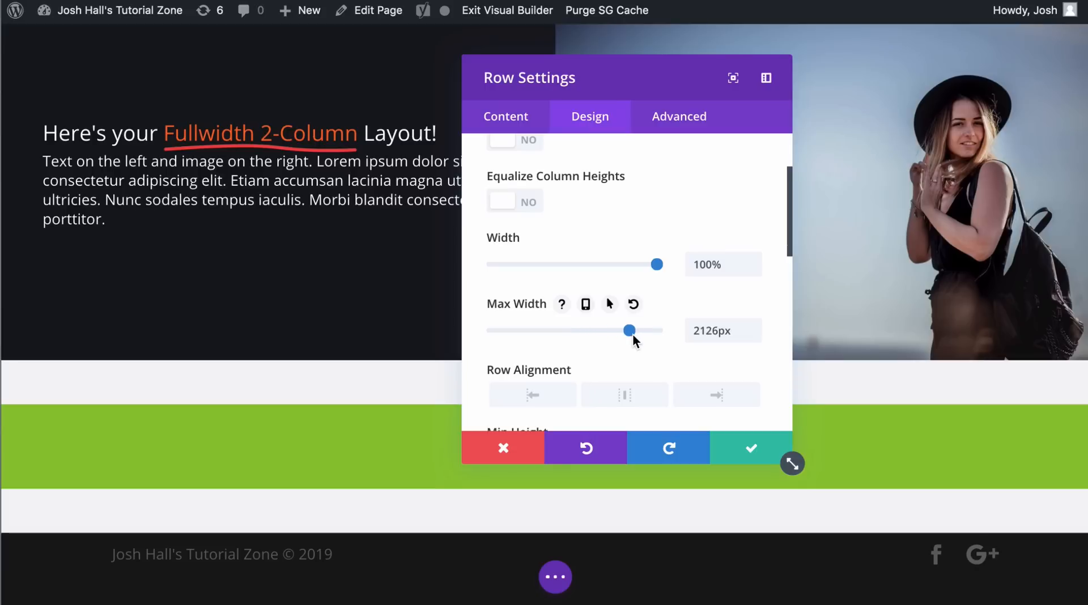
pyautogui.moveTo(629, 330); pyautogui.dragTo(572, 330)
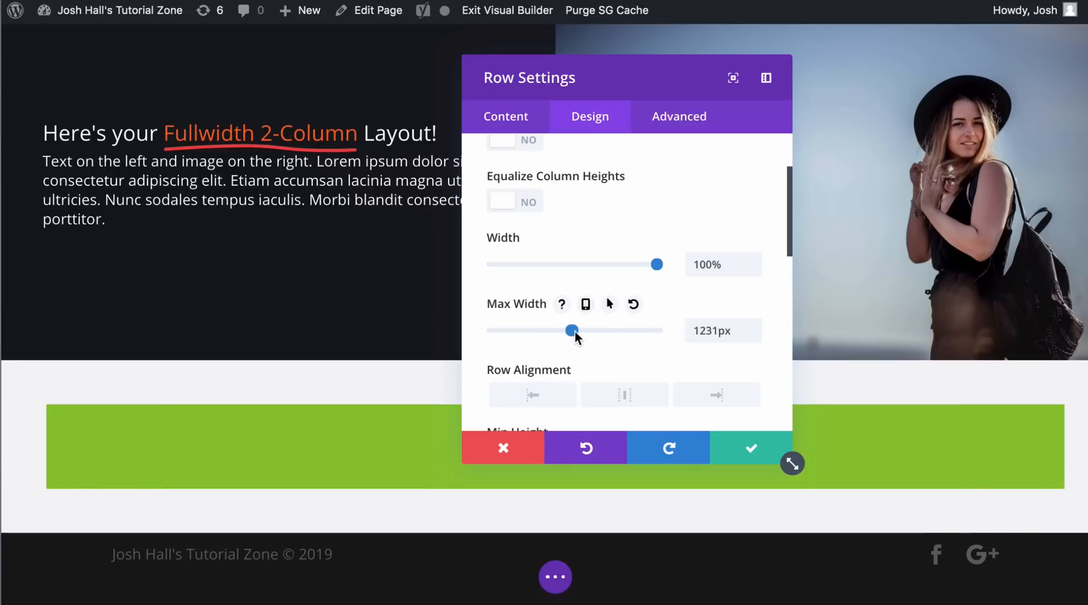
pyautogui.moveTo(571, 330); pyautogui.dragTo(577, 330)
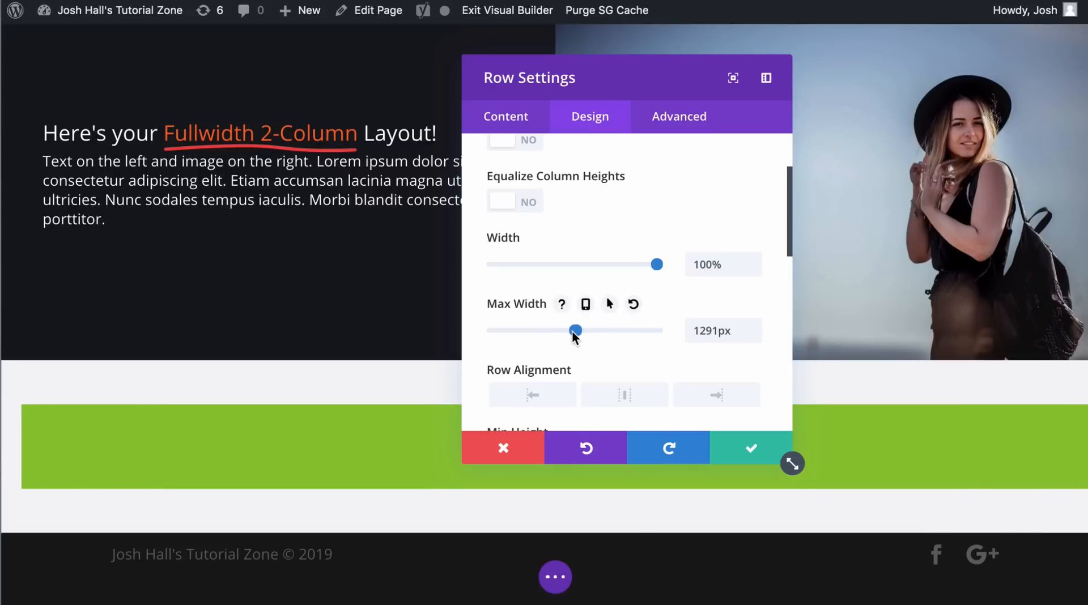
pyautogui.moveTo(575, 331); pyautogui.dragTo(593, 330)
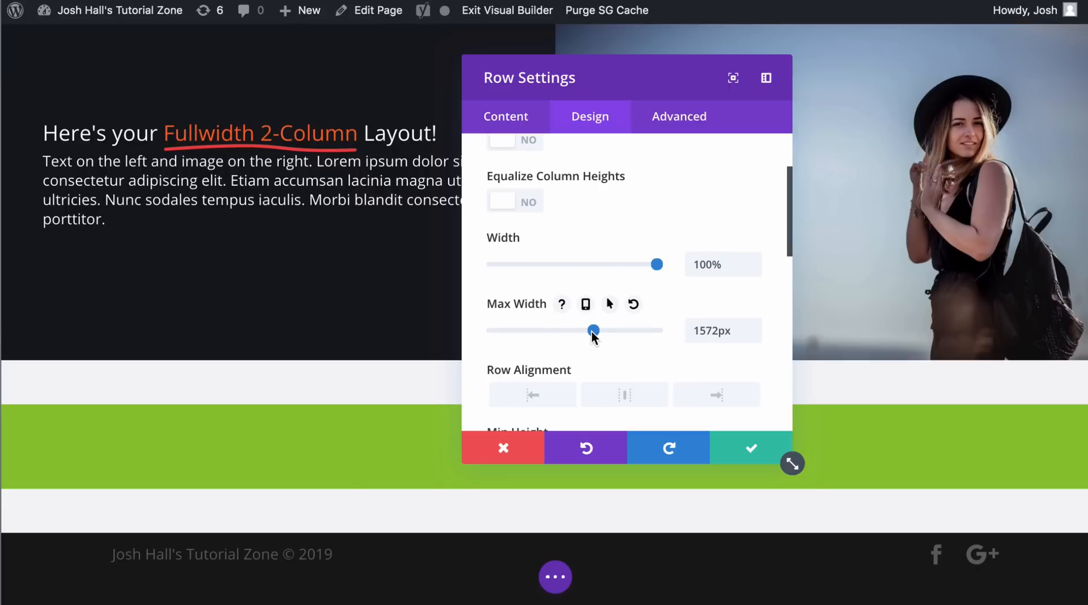
# Step: Test Max Width at 2560px down to about 1790px, then enter 100 as Max Width
pyautogui.moveTo(593, 330); pyautogui.dragTo(657, 330)
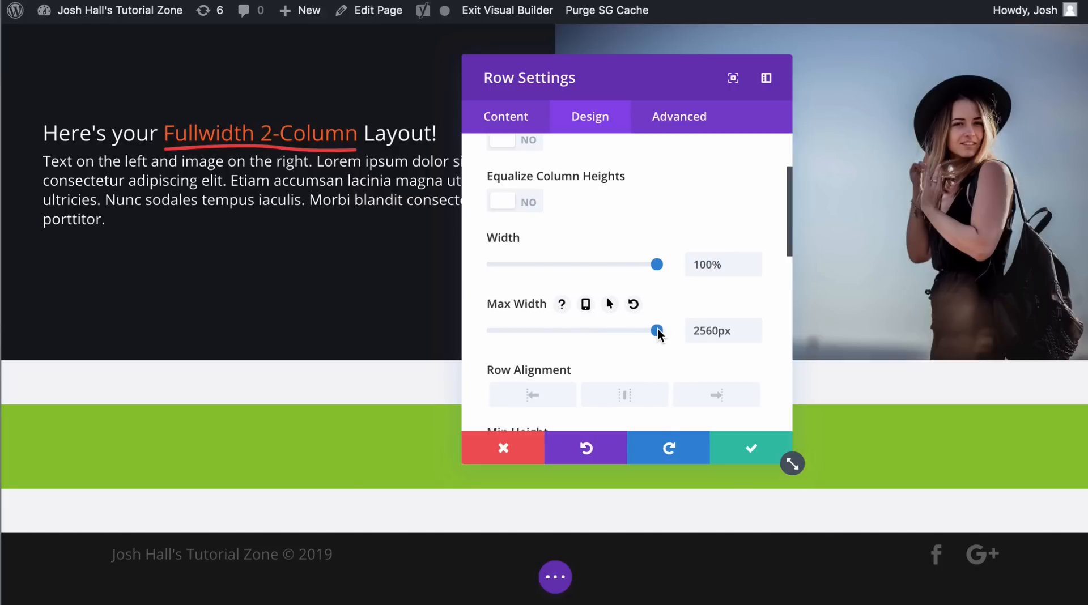
pyautogui.moveTo(656, 330); pyautogui.dragTo(640, 330)
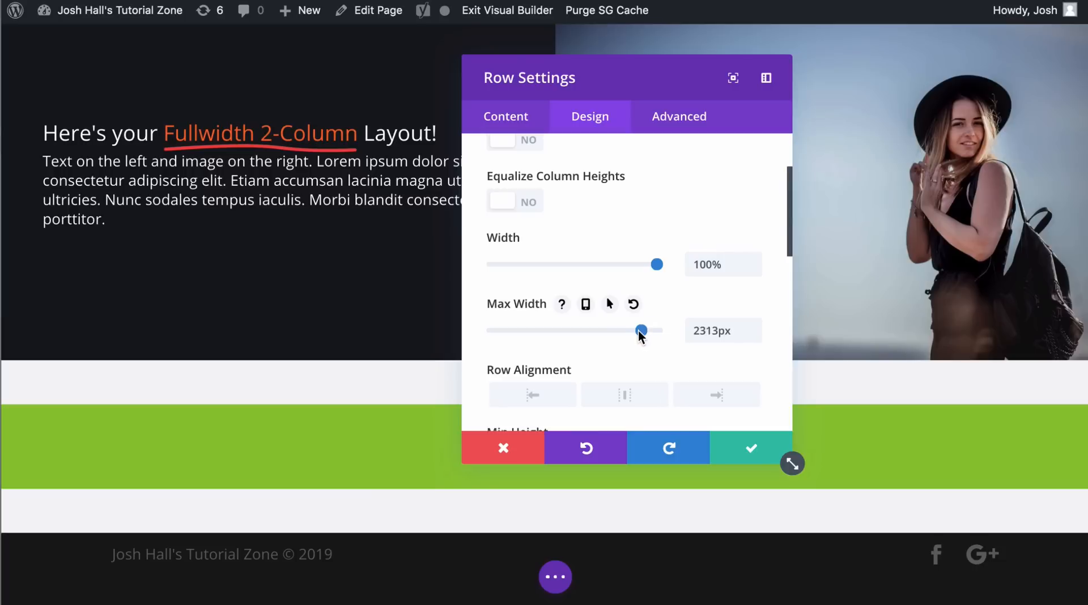
pyautogui.moveTo(640, 330); pyautogui.dragTo(608, 331)
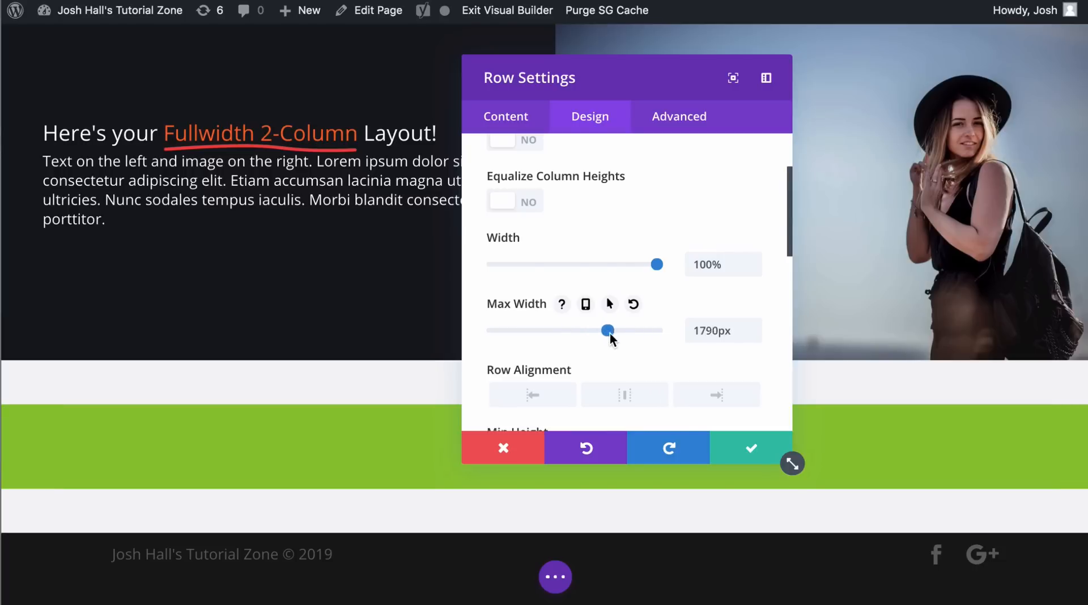
pyautogui.moveTo(608, 330); pyautogui.dragTo(612, 330)
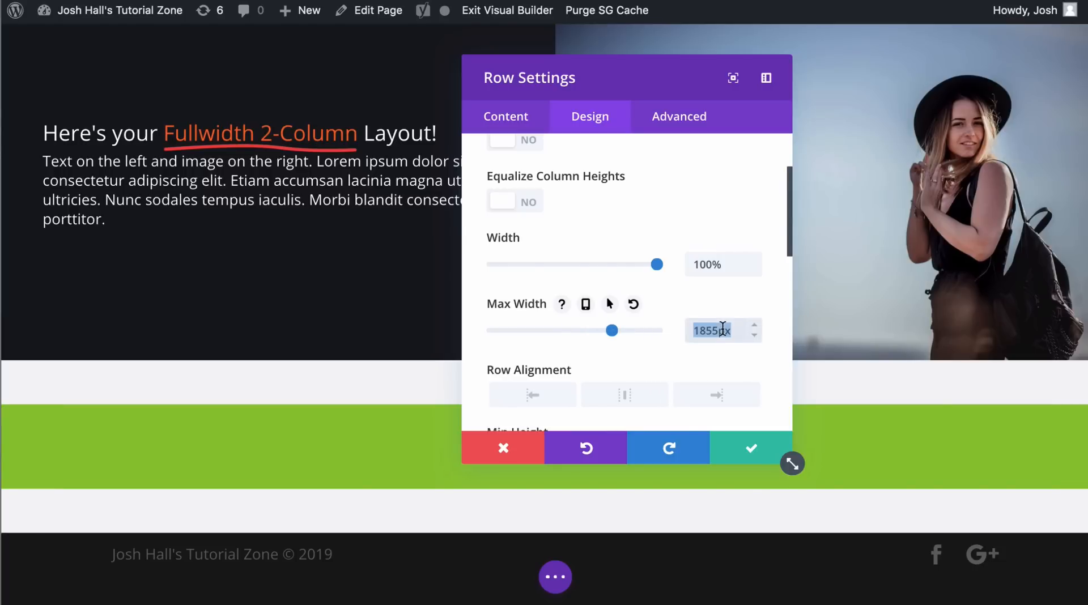
pyautogui.write('100px')
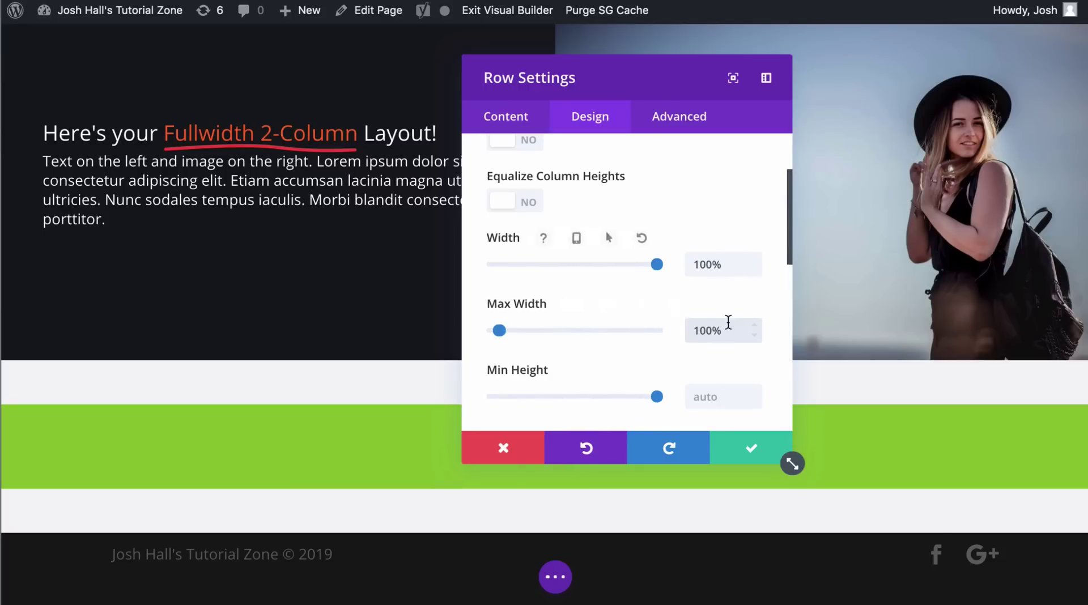
pyautogui.moveTo(736, 314)
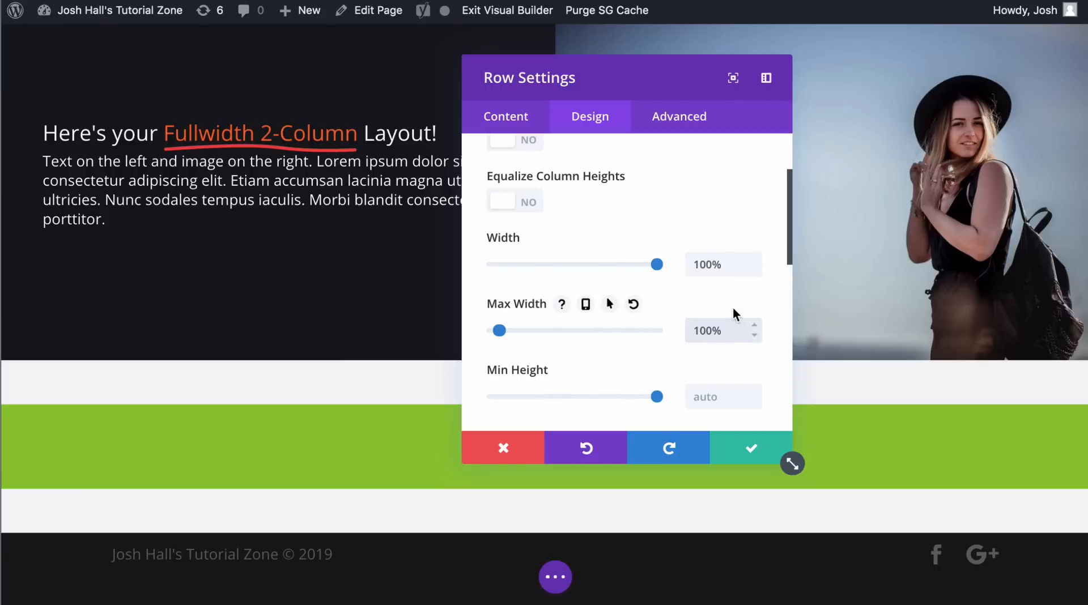
pyautogui.moveTo(523, 101)
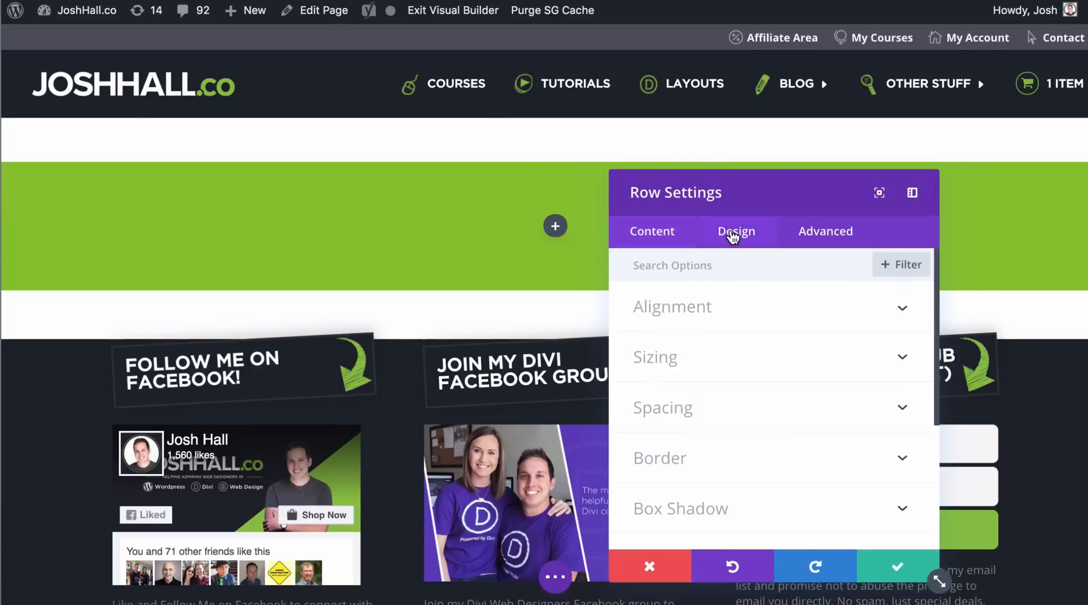
pyautogui.click(736, 232)
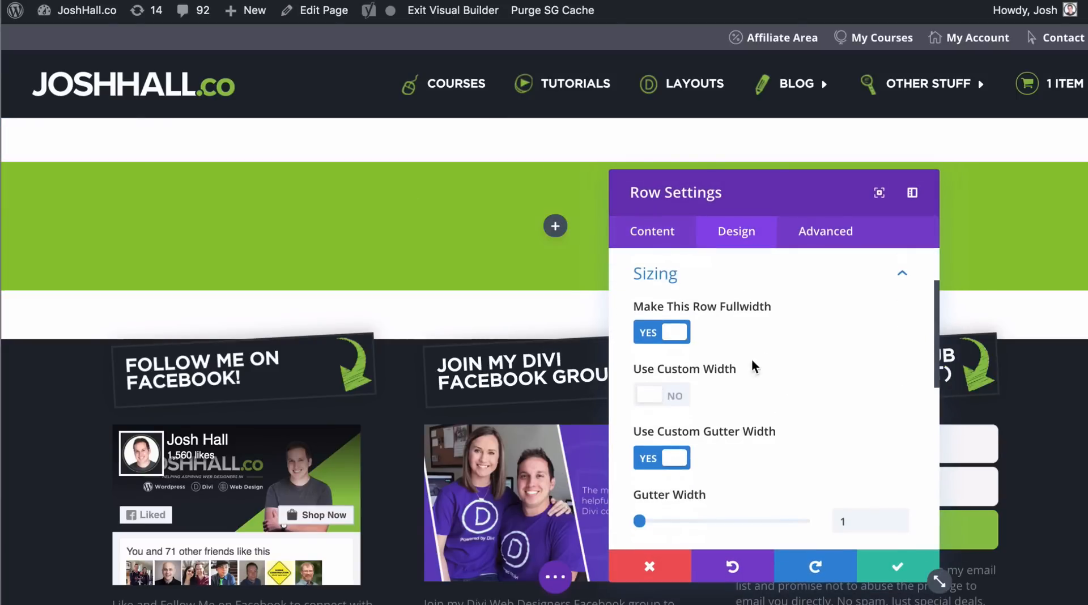
pyautogui.moveTo(697, 311)
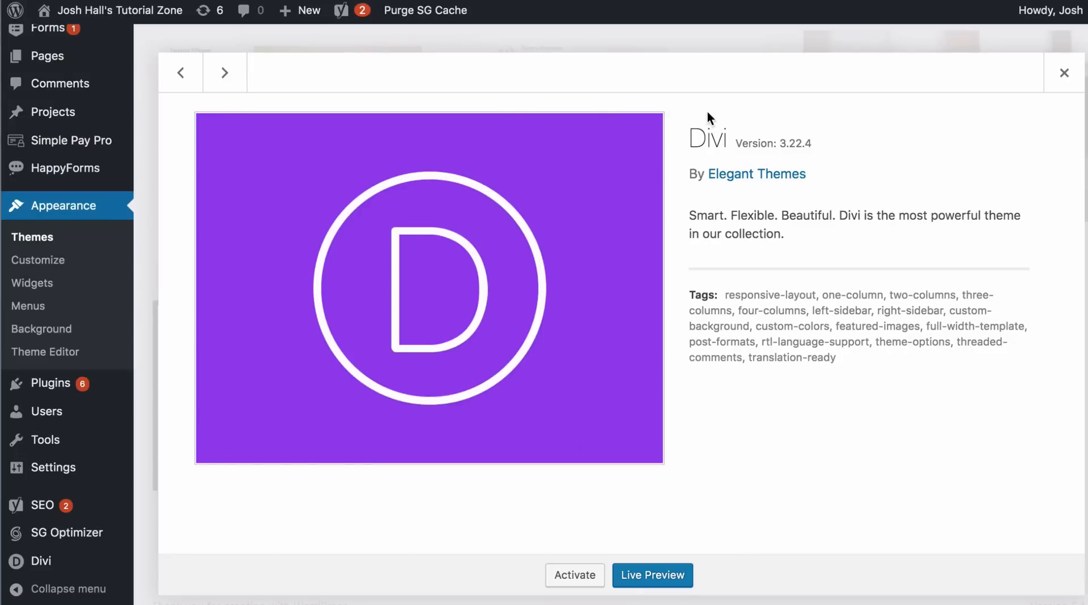
pyautogui.moveTo(796, 144)
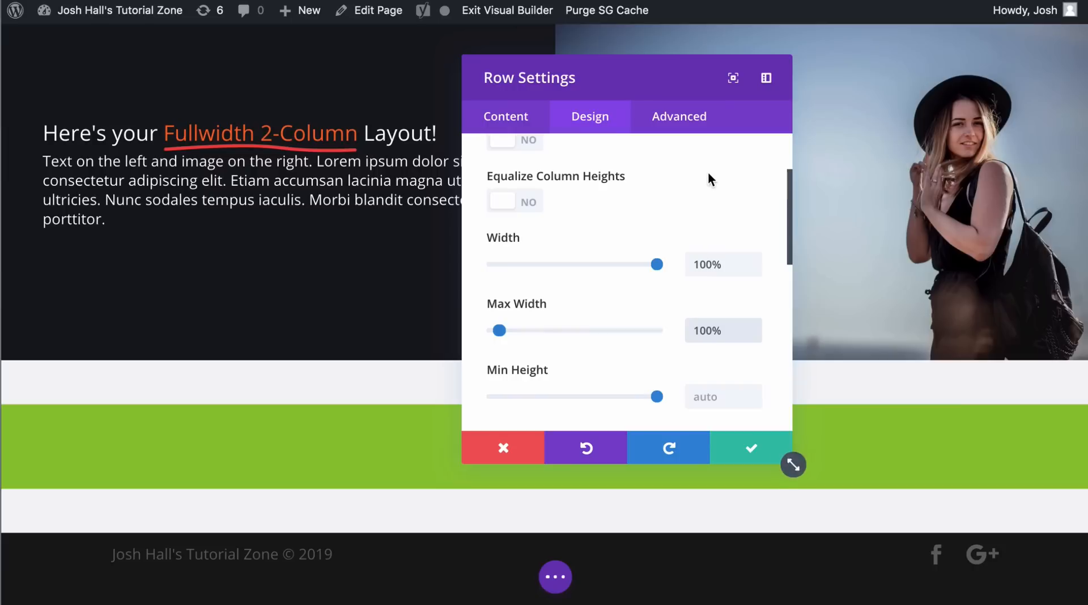
pyautogui.scroll(-3)
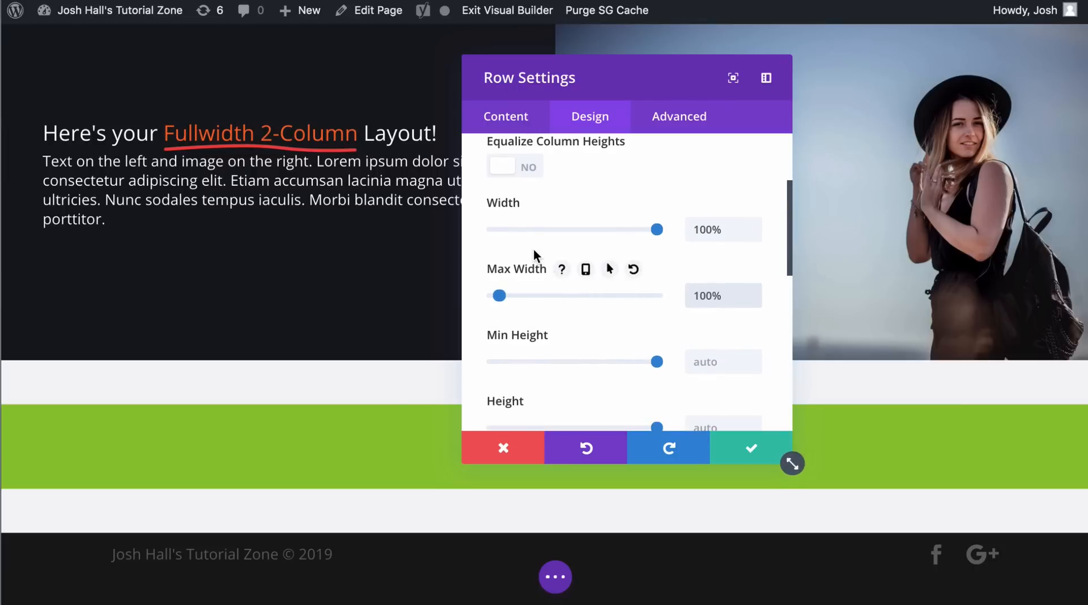
pyautogui.moveTo(625, 309)
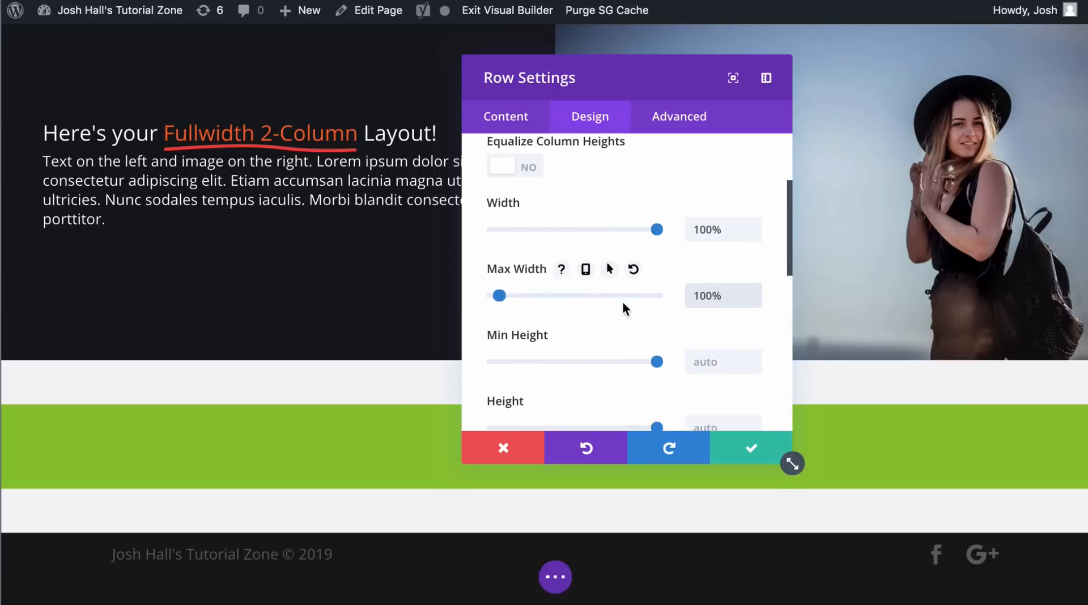
pyautogui.moveTo(613, 309)
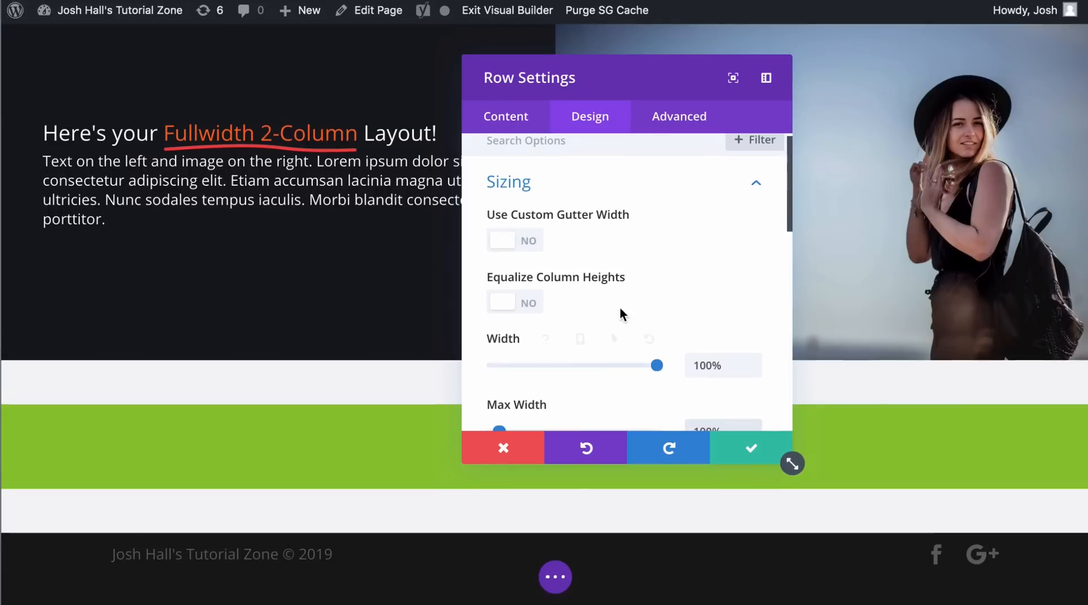
pyautogui.scroll(-3)
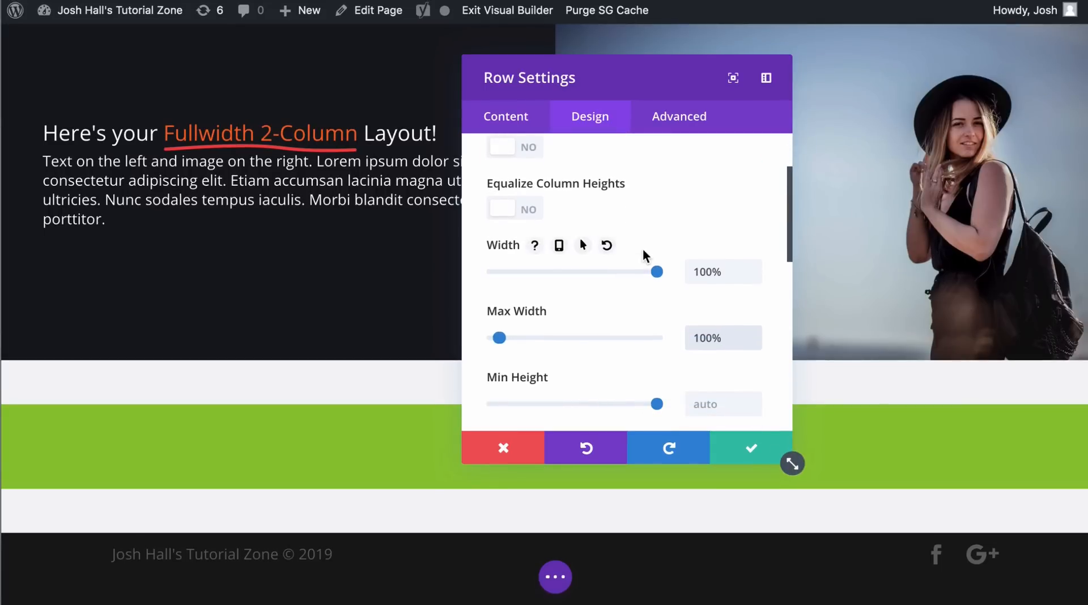
pyautogui.moveTo(646, 213)
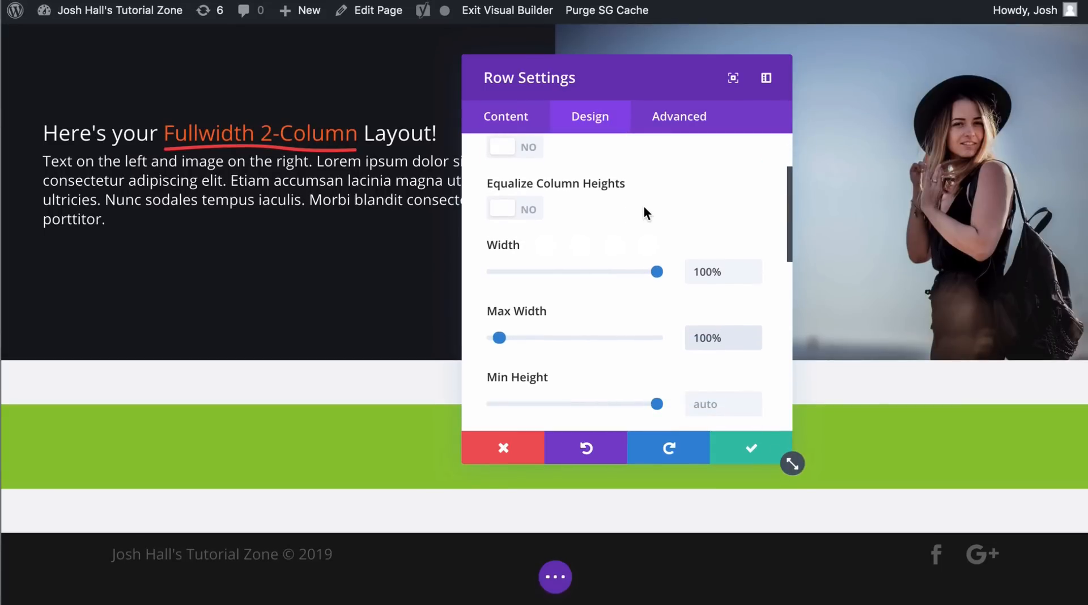